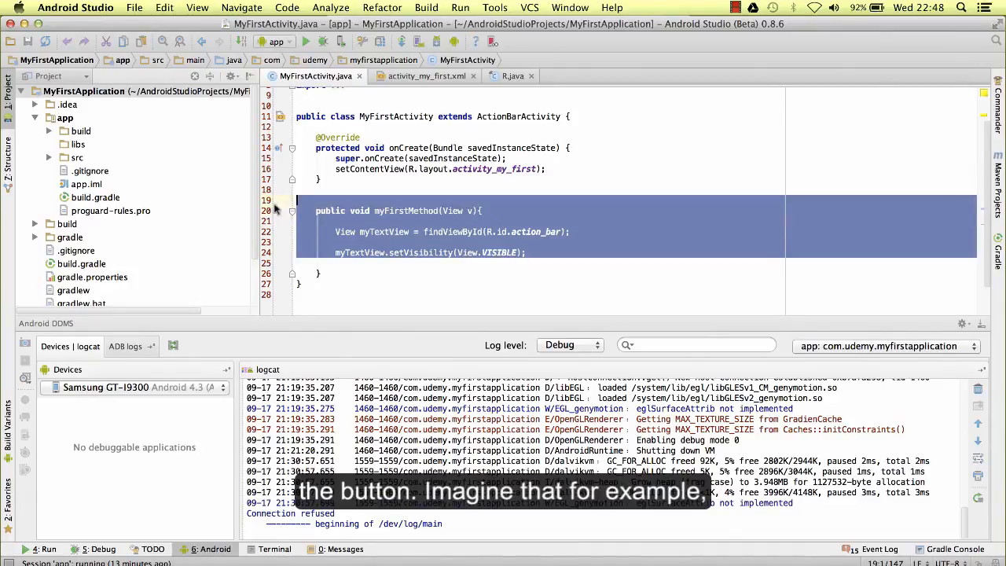
# Delete the old text-view visibility lines from myFirstMethod's body.
pyautogui.press('Delete')
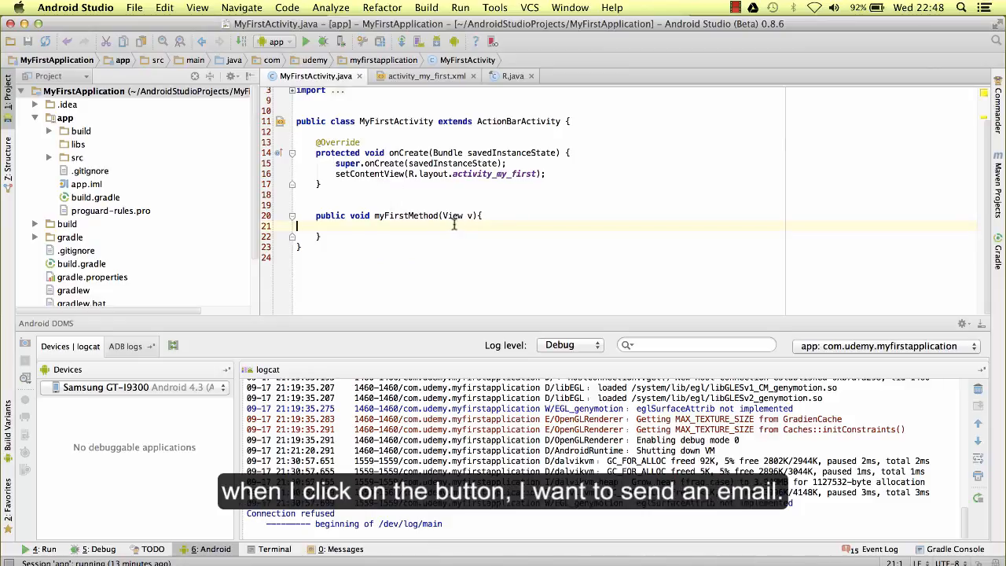
pyautogui.press('enter')
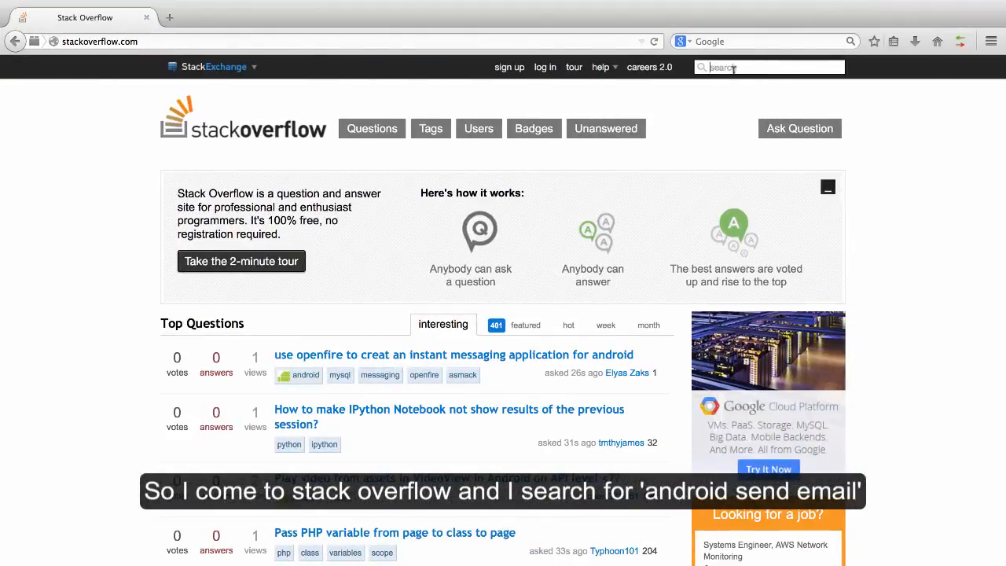
# Search Stack Overflow for 'android send email' and browse the 5,659 results.
pyautogui.write('android send email')
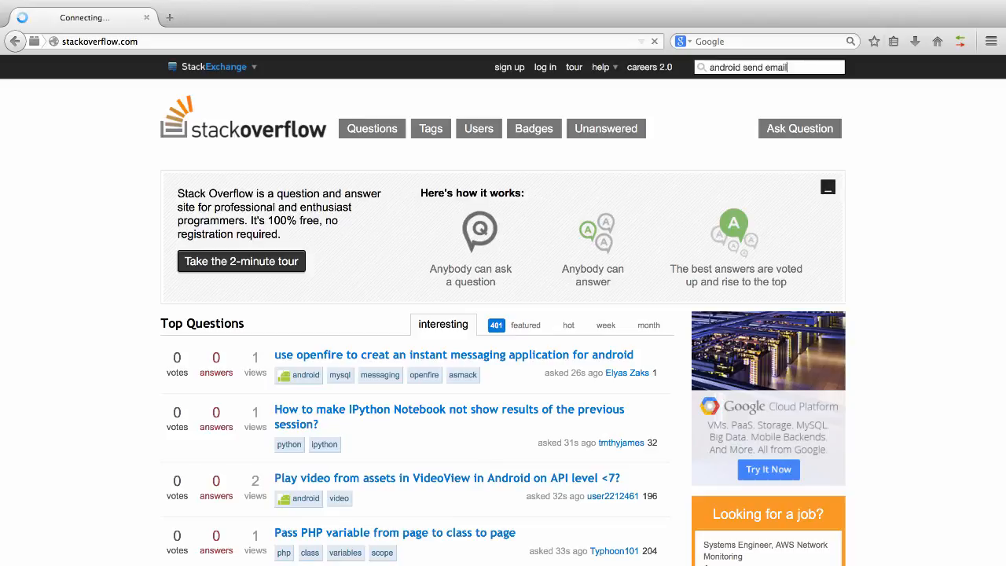
pyautogui.press('Return')
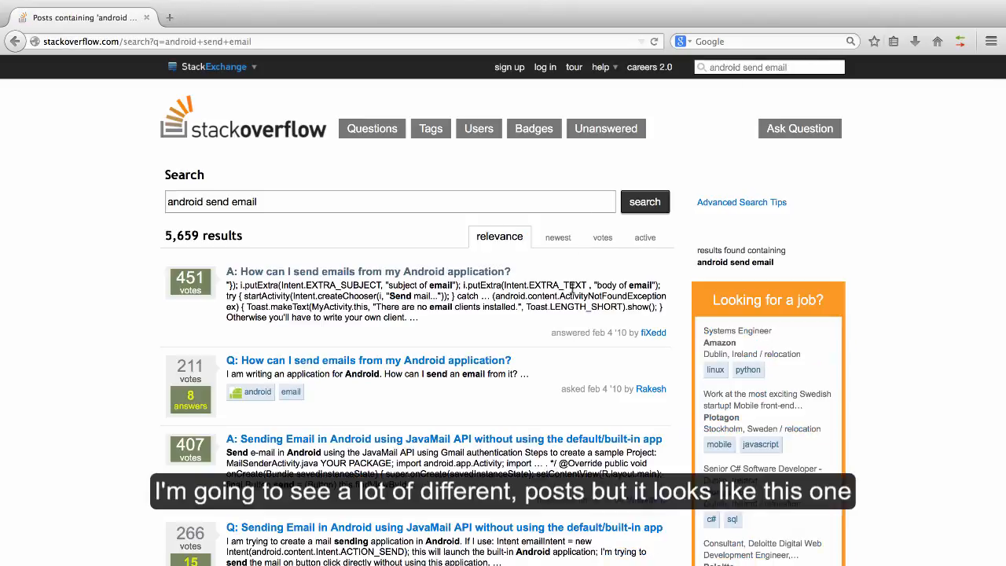
pyautogui.scroll(-3)
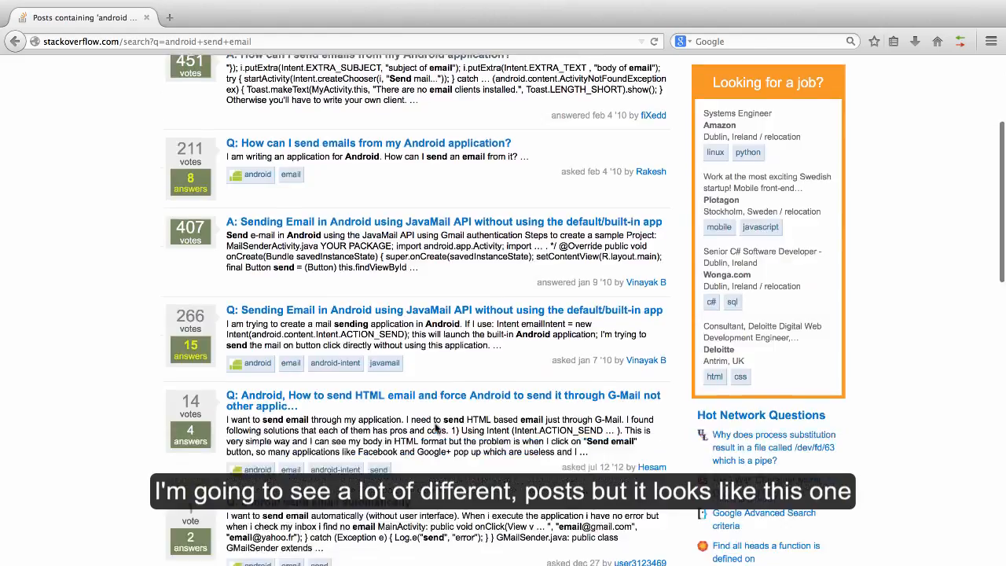
pyautogui.scroll(3)
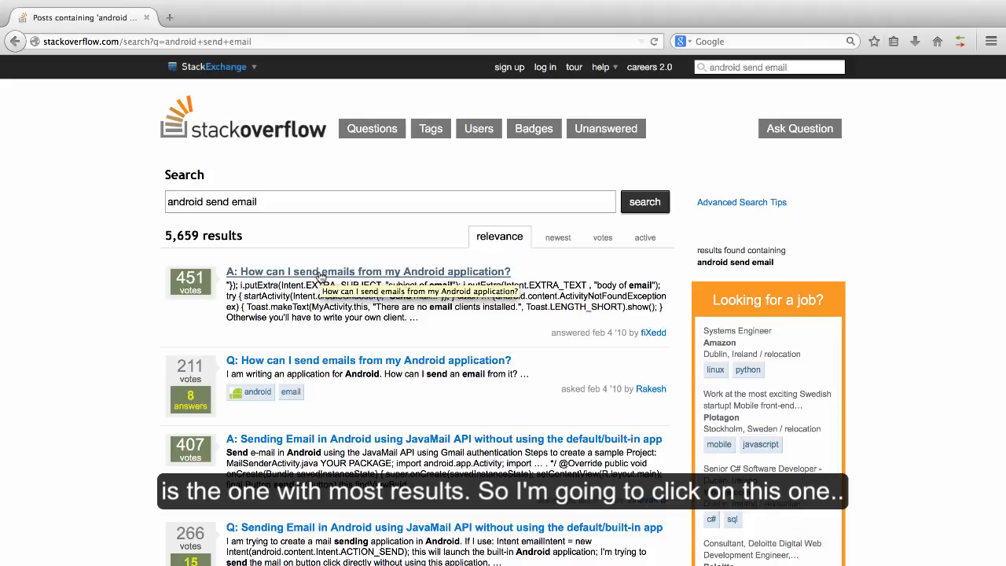
# Open 'How can I send emails from my Android application?' and read its answers.
pyautogui.click(368, 271)
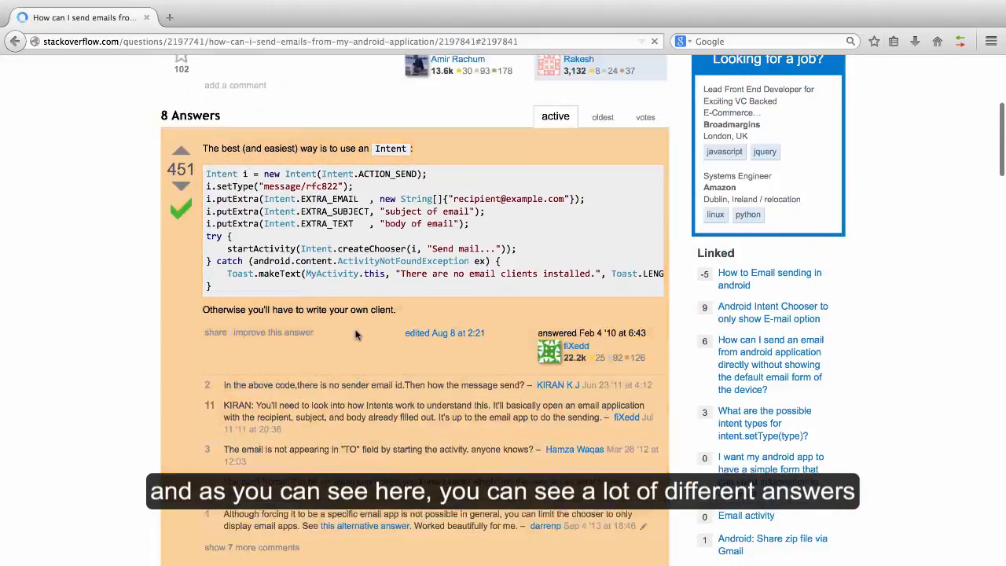
pyautogui.scroll(3)
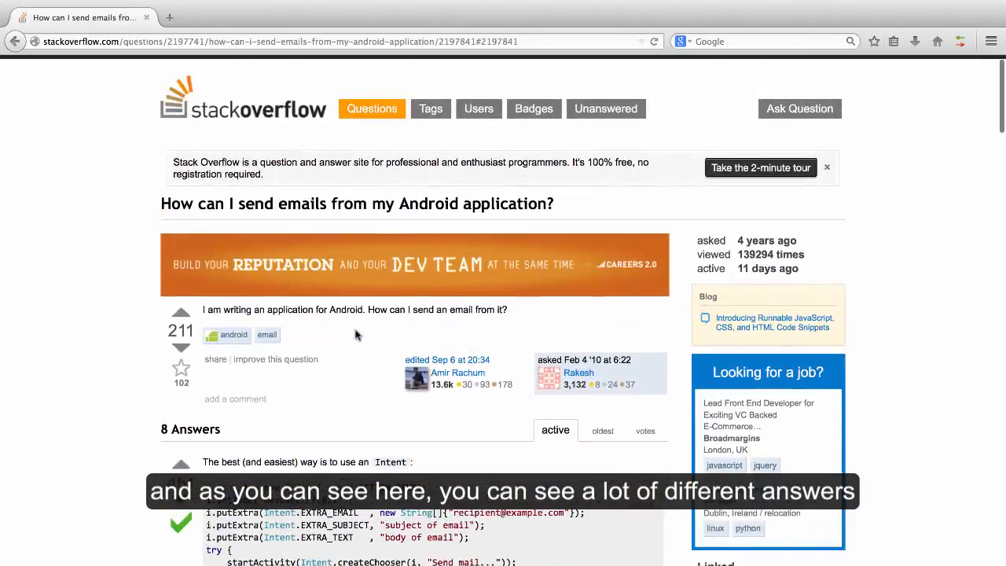
pyautogui.scroll(-3)
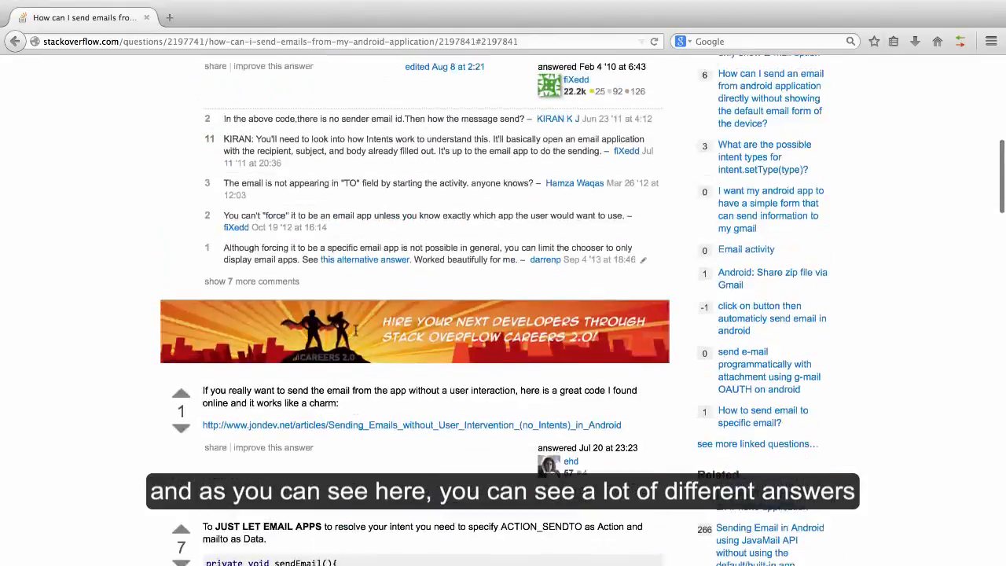
pyautogui.scroll(3)
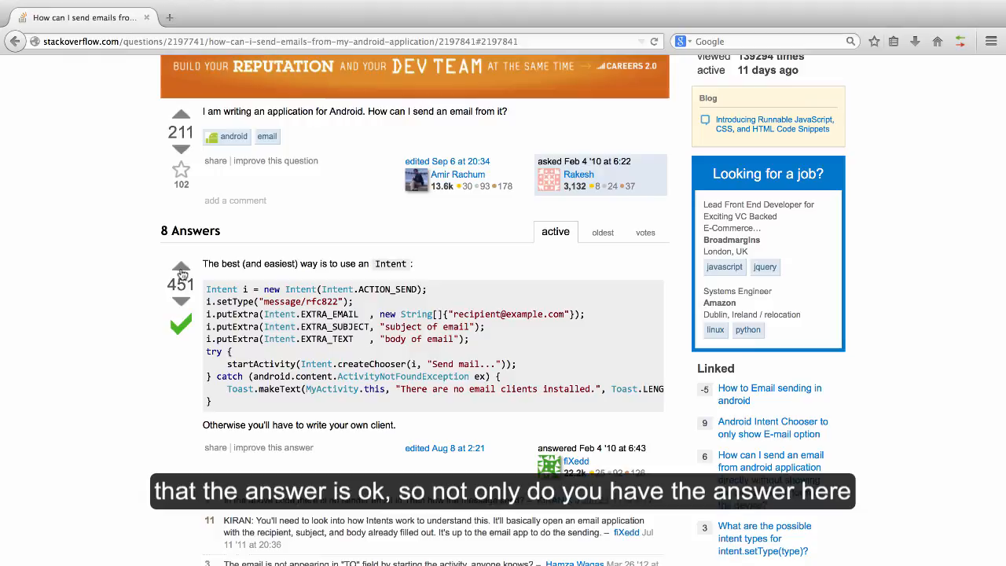
pyautogui.scroll(-3)
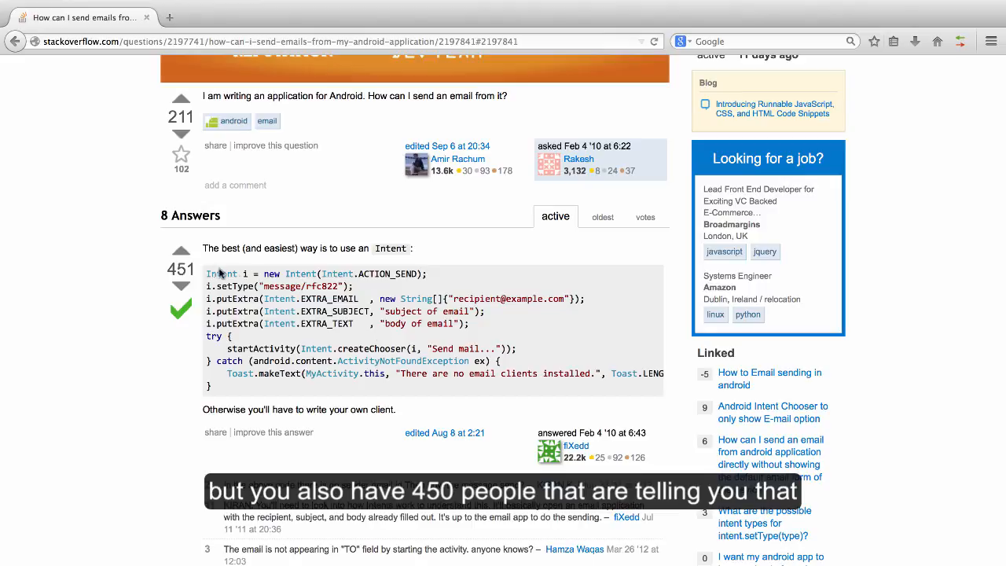
pyautogui.moveTo(358, 362)
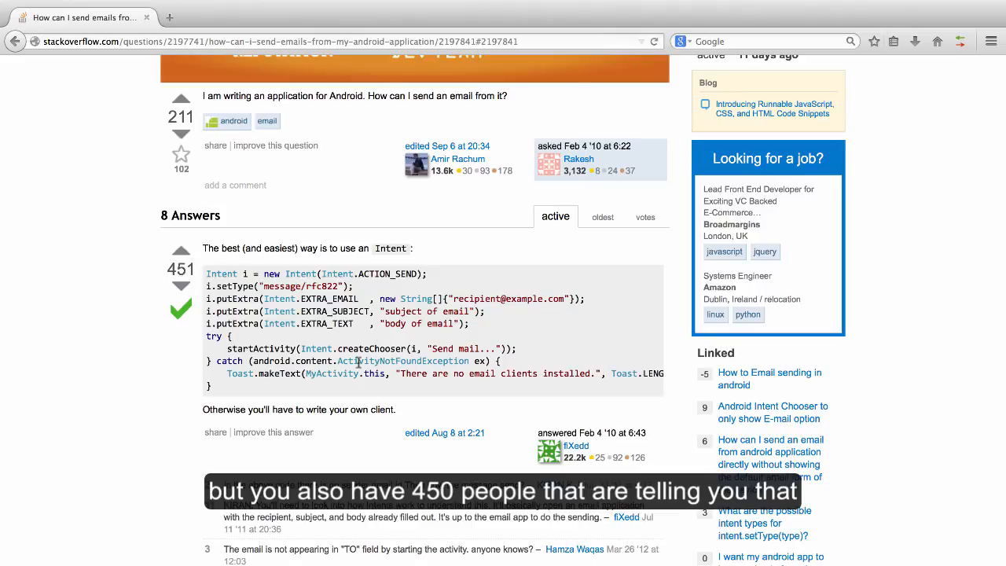
pyautogui.scroll(-3)
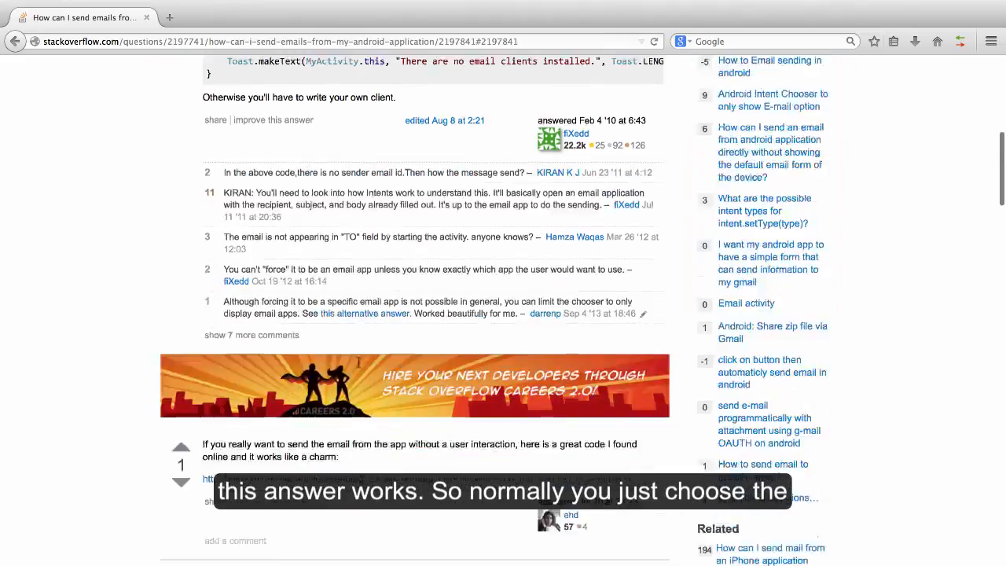
pyautogui.scroll(-3)
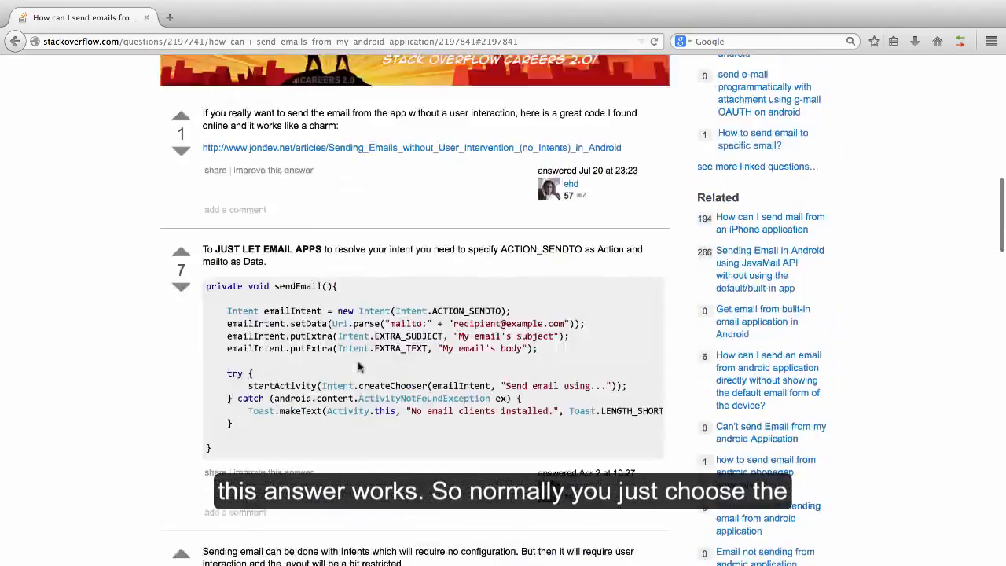
pyautogui.scroll(3)
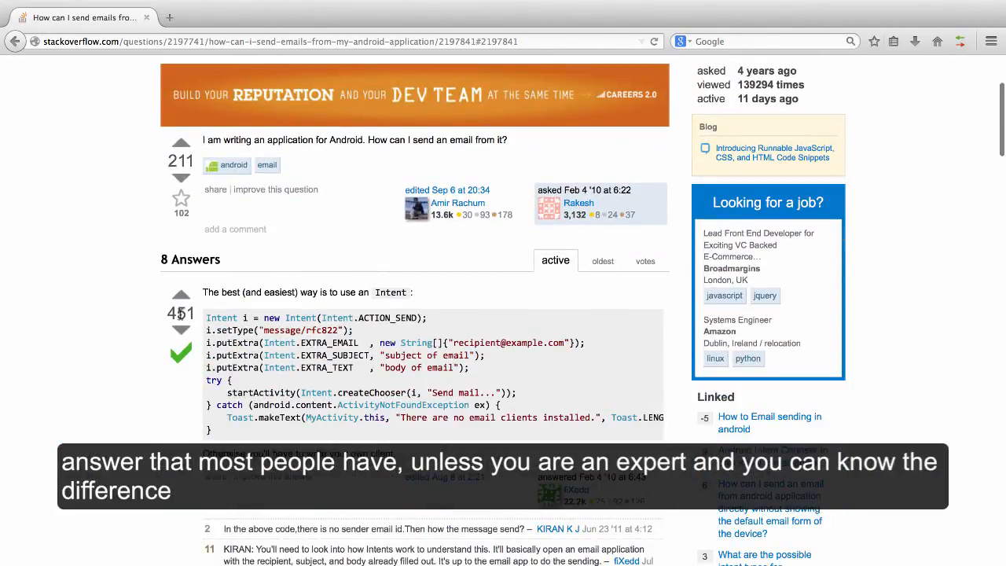
pyautogui.moveTo(327, 391)
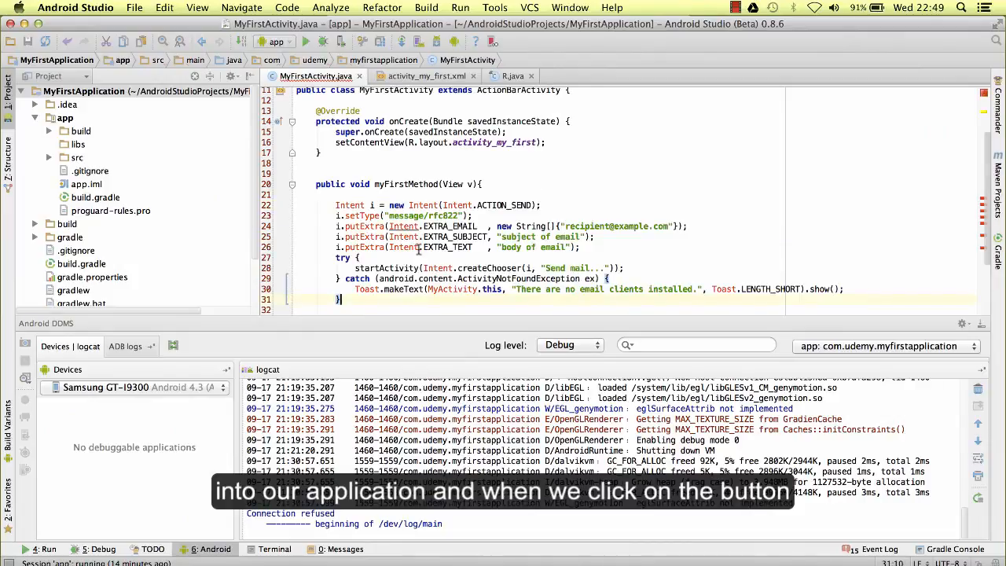
# Review the pasted ACTION_SEND Intent code with Send mail chooser in myFirstMethod.
pyautogui.scroll(-3)
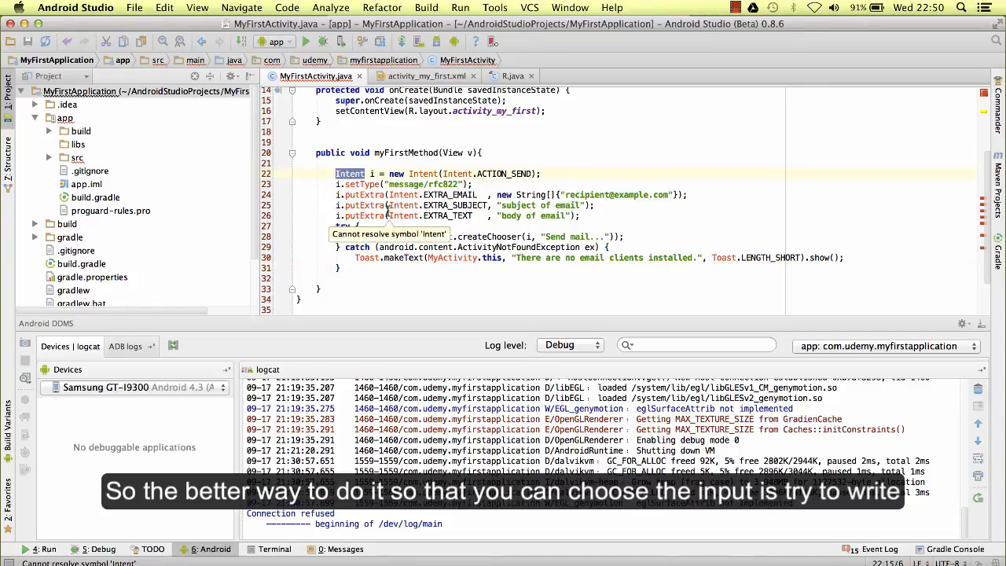
pyautogui.moveTo(360, 184)
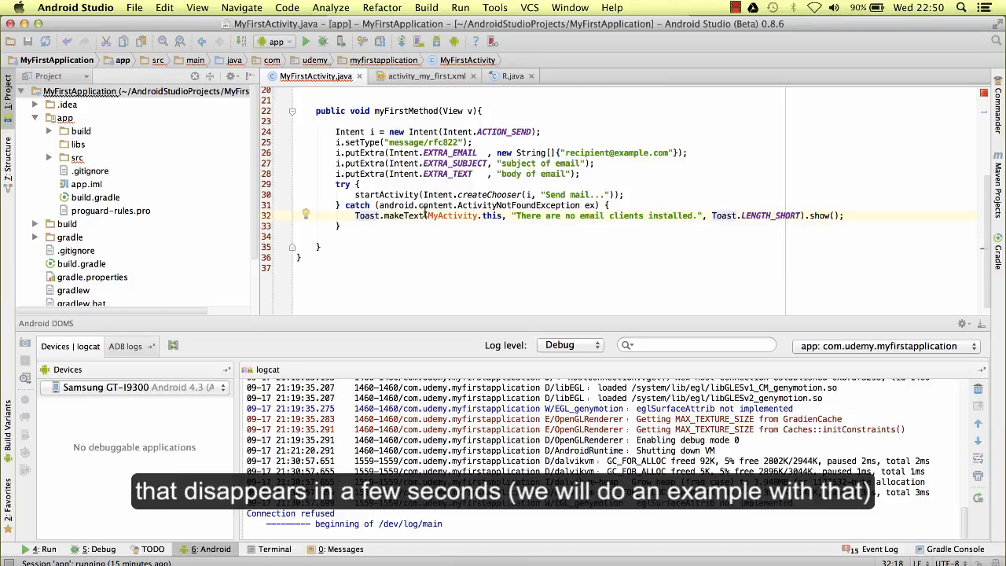
# Change the Toast context to MyFirstActivity.this in the catch block.
pyautogui.click(450, 247)
pyautogui.write('First')
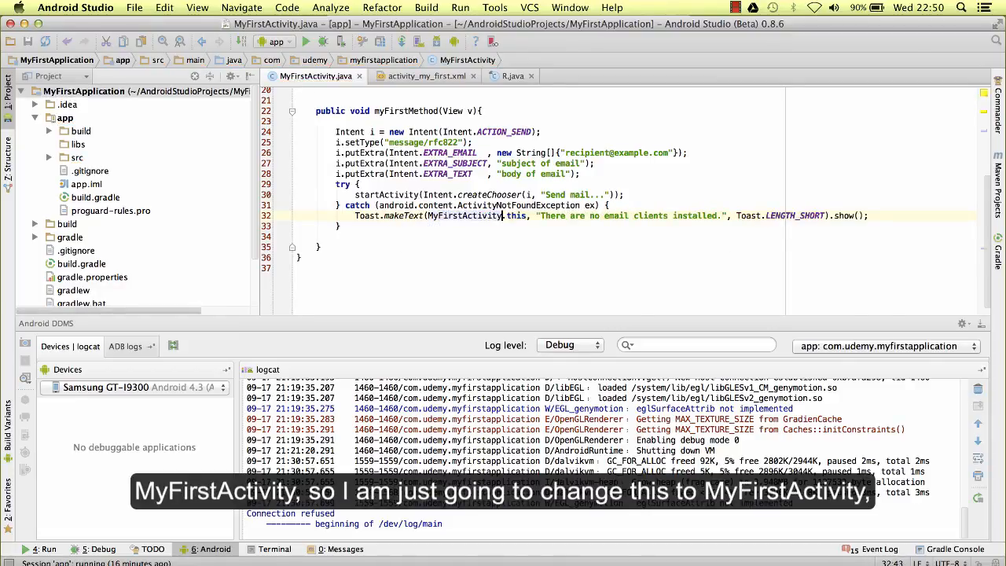
pyautogui.scroll(3)
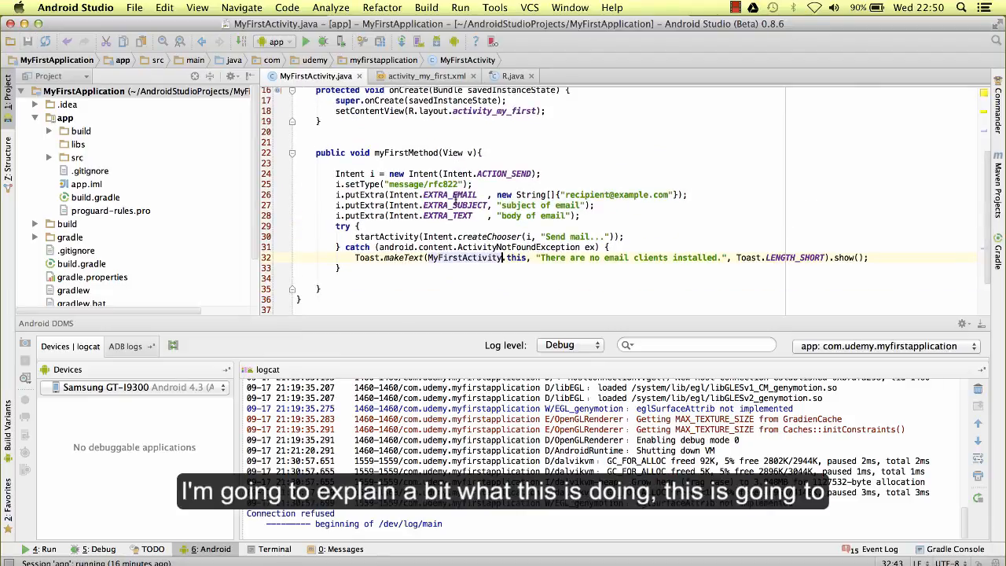
pyautogui.moveTo(600, 187)
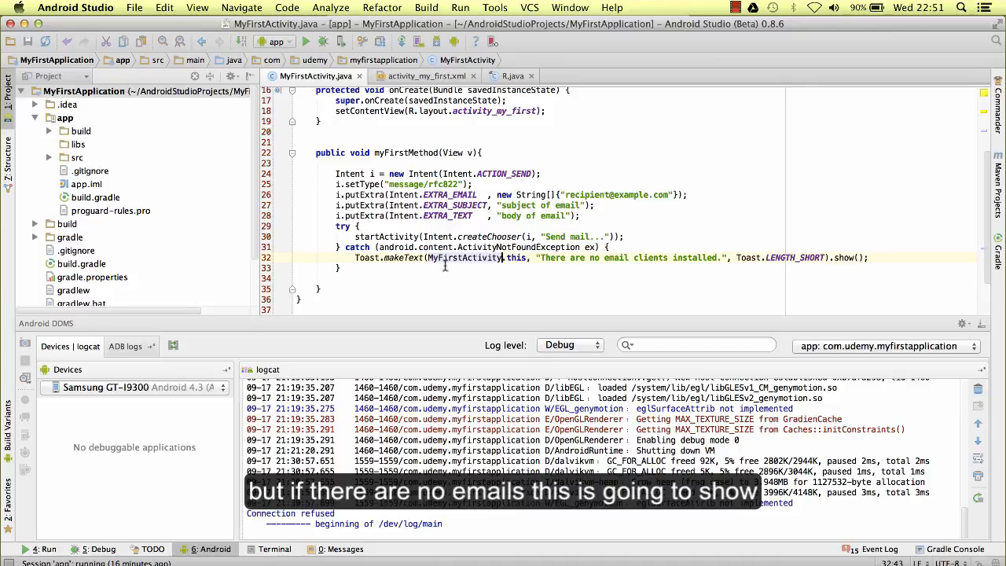
pyautogui.moveTo(593, 275)
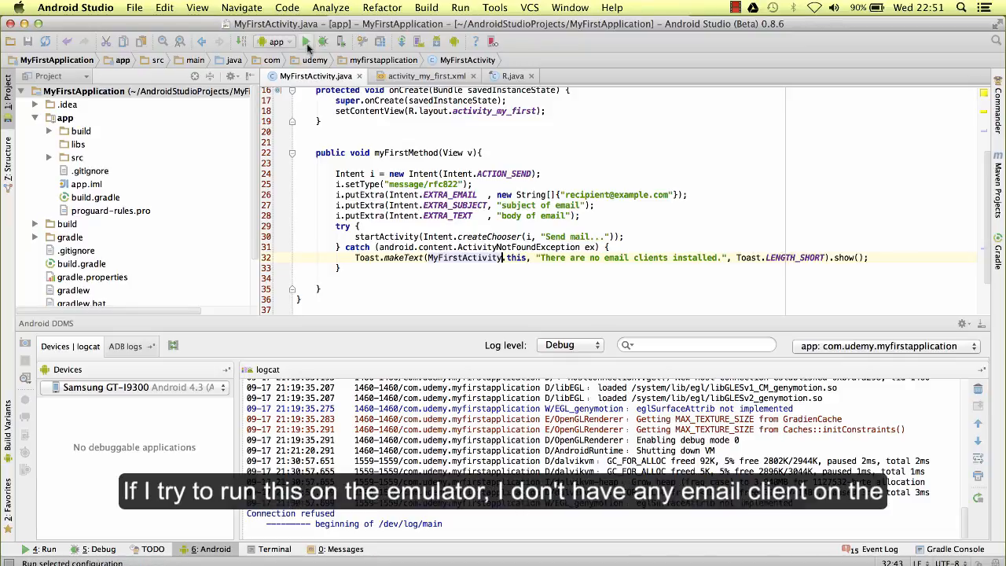
# Run the app on the Genymotion emulator and tap MyFirstButton.
pyautogui.click(306, 42)
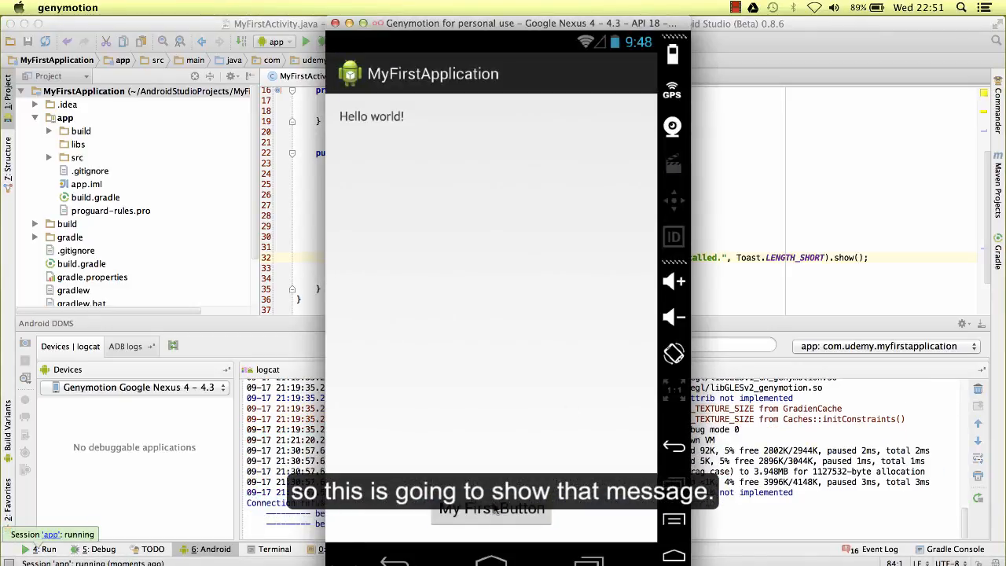
pyautogui.click(491, 509)
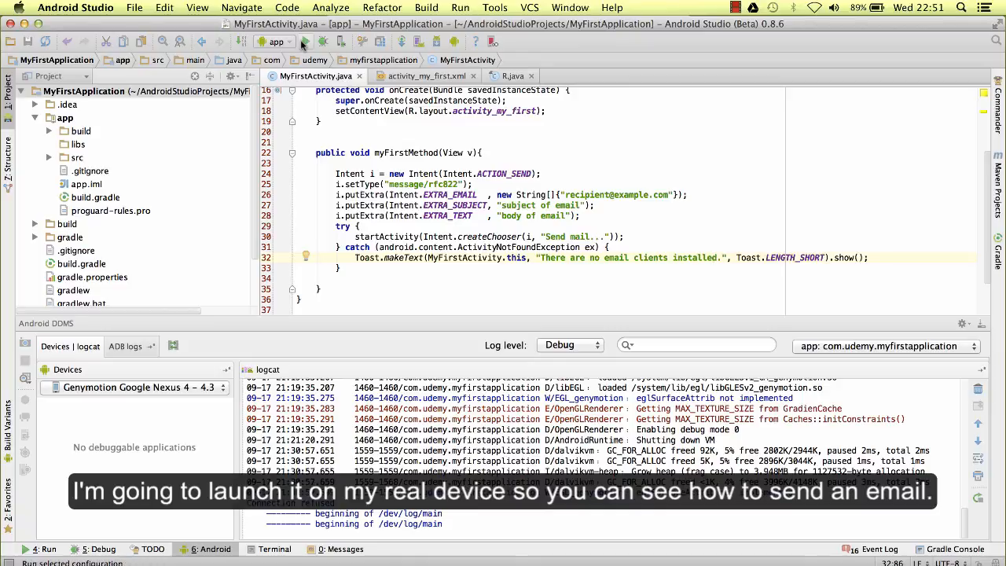
pyautogui.moveTo(302, 44)
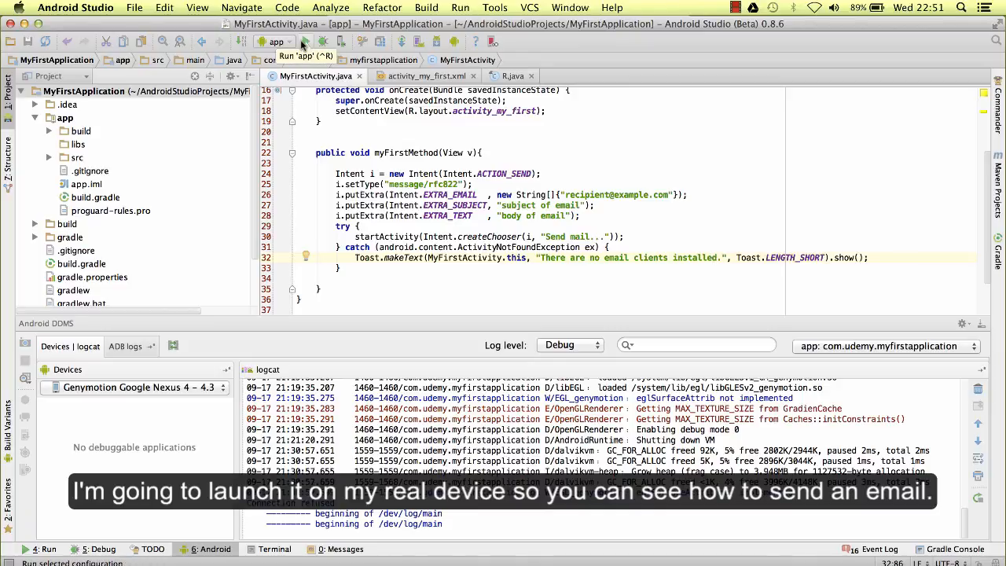
# Launch the app on the Samsung GT-I9300 phone and open Android Device Monitor.
pyautogui.click(302, 42)
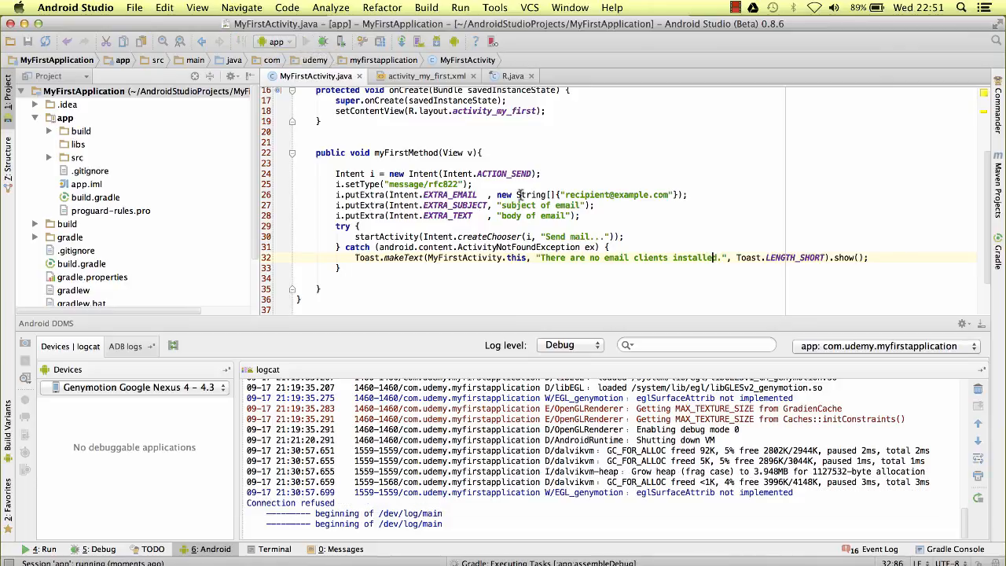
pyautogui.click(460, 7)
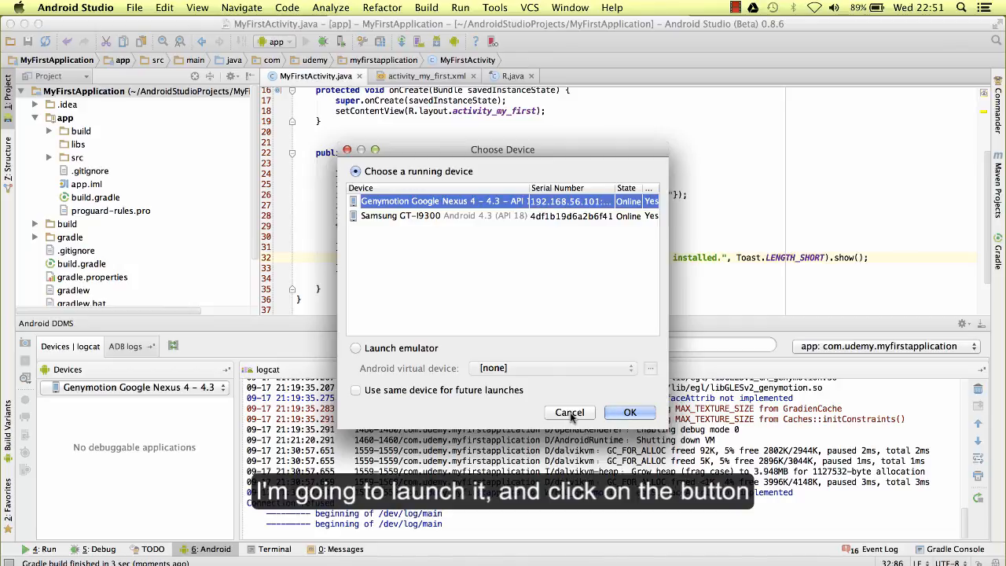
pyautogui.click(445, 216)
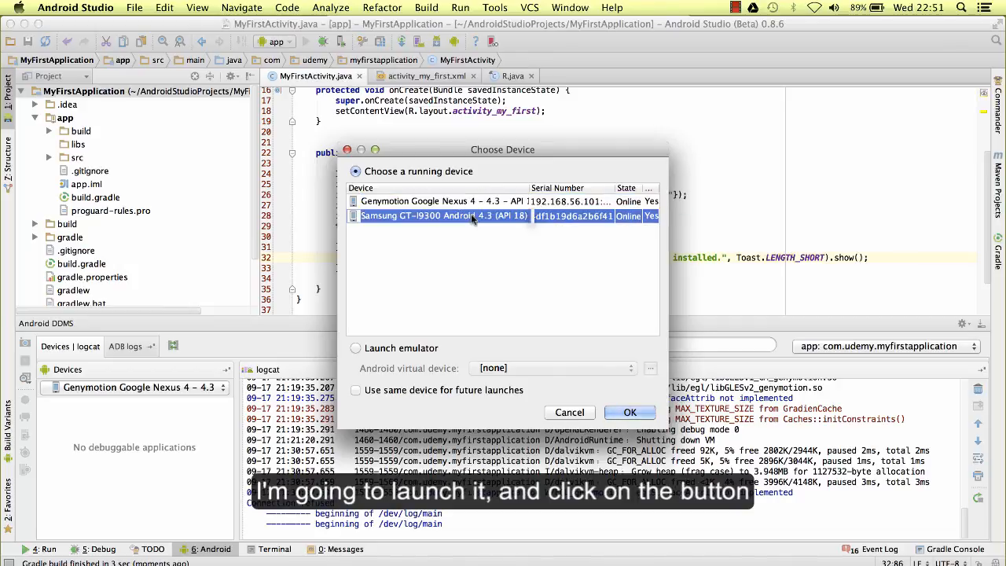
pyautogui.click(630, 412)
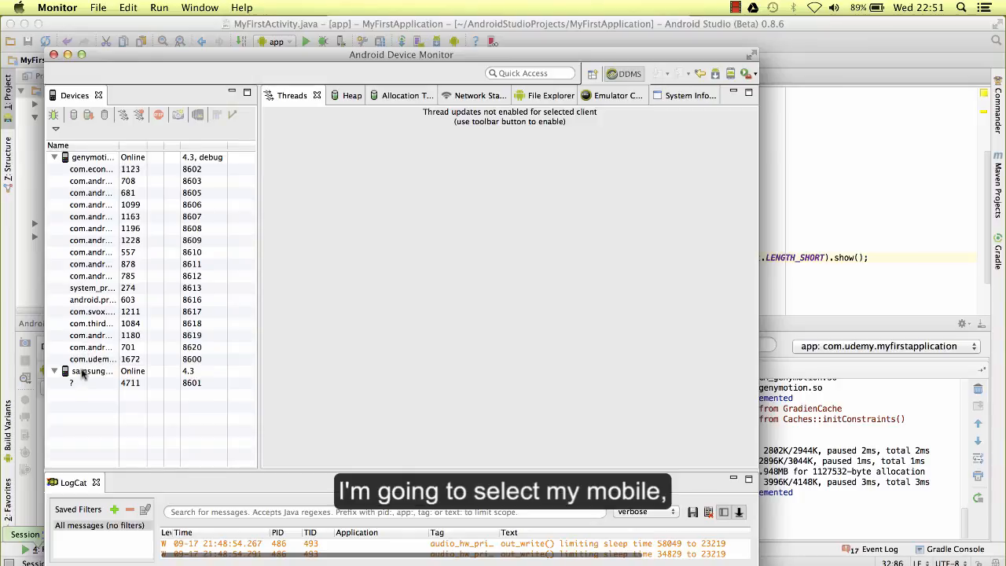
# Select the Samsung phone in Device Monitor and capture its screen.
pyautogui.click(91, 370)
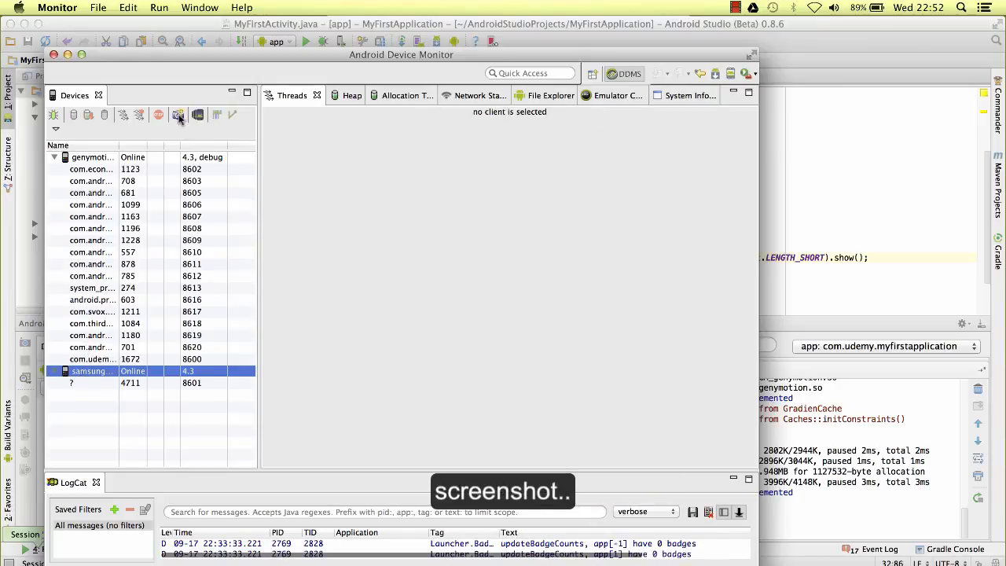
pyautogui.moveTo(179, 114)
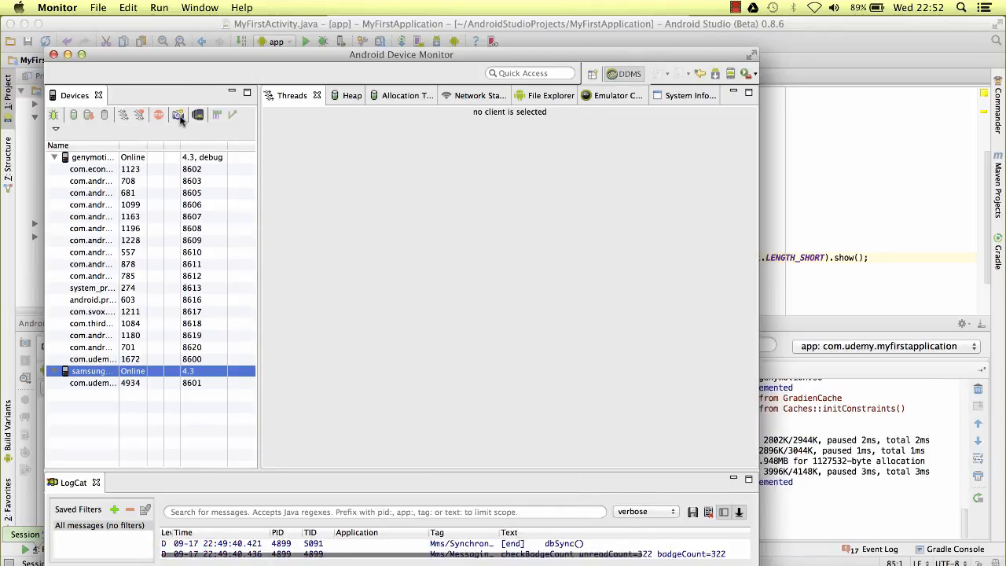
pyautogui.click(178, 115)
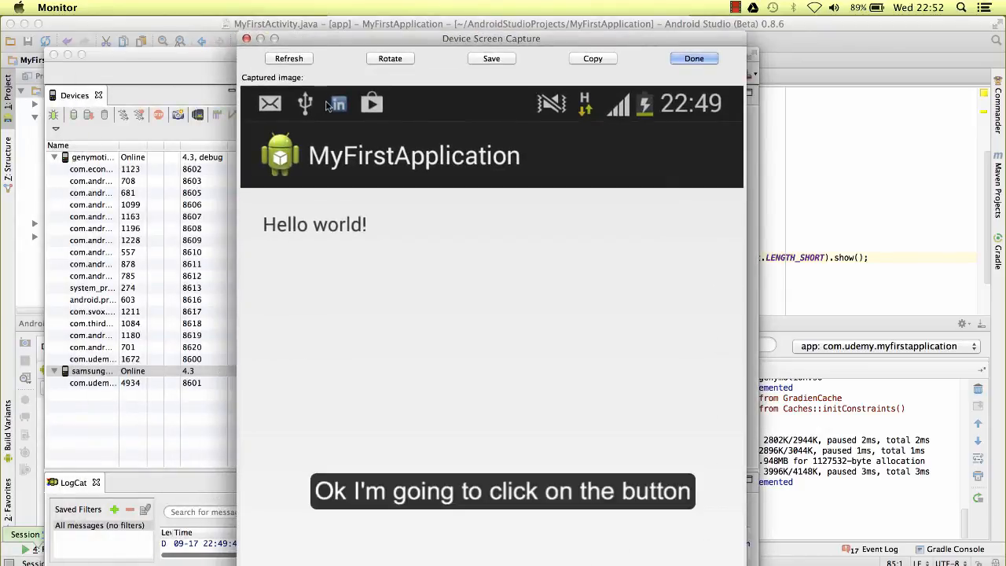
pyautogui.click(289, 58)
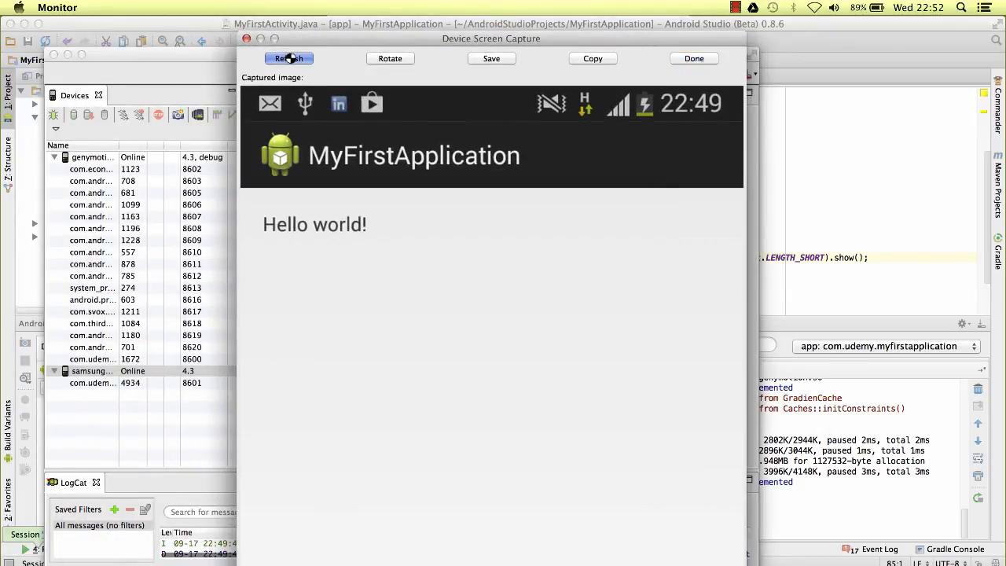
pyautogui.click(288, 58)
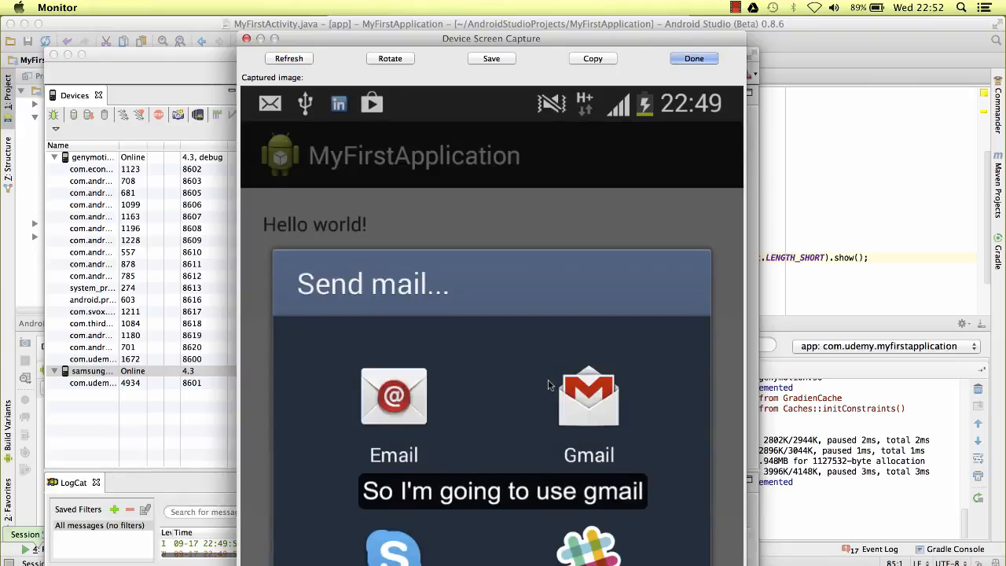
pyautogui.moveTo(460, 286)
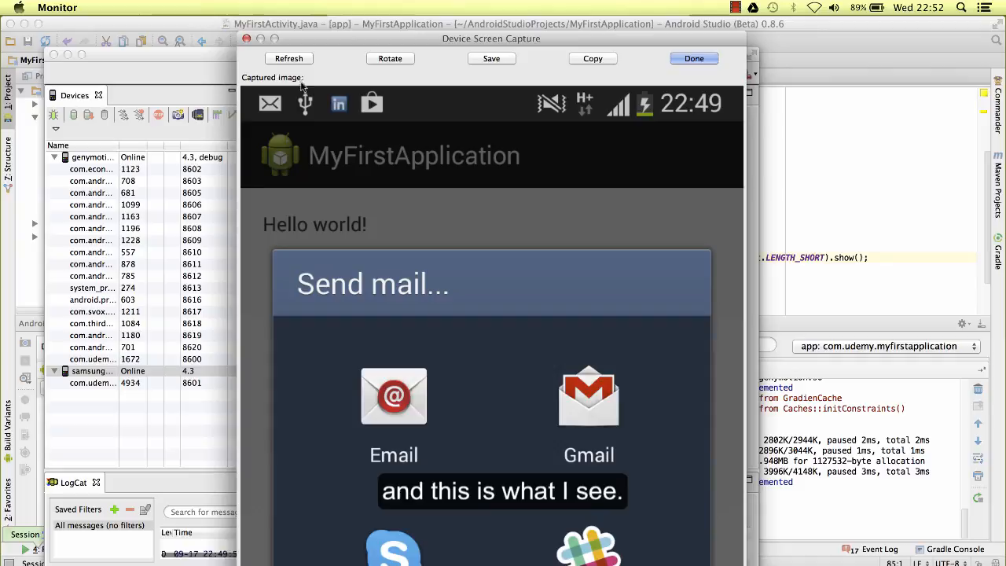
# Refresh the capture to show Gmail compose prefilled, then return to the editor.
pyautogui.click(289, 58)
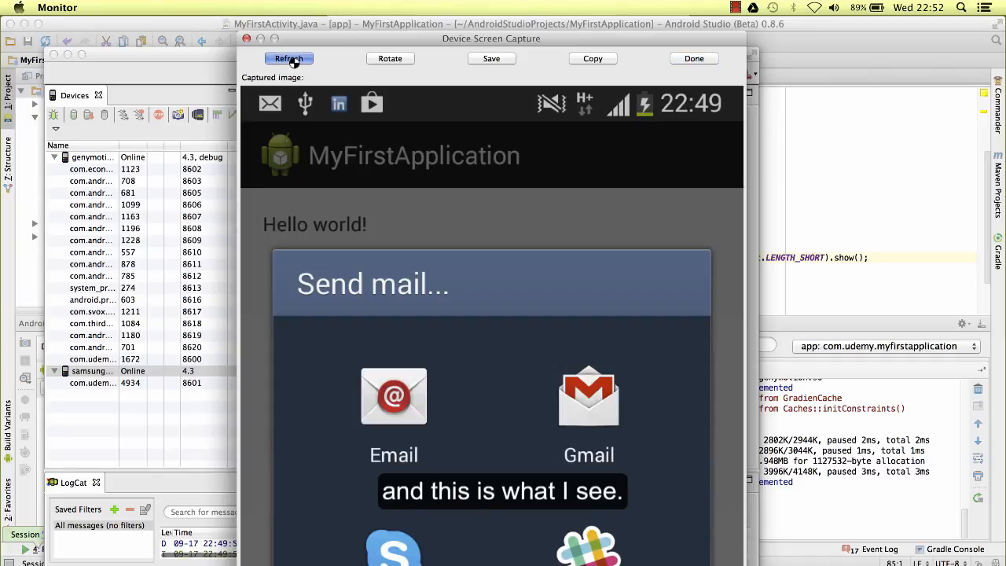
pyautogui.click(289, 58)
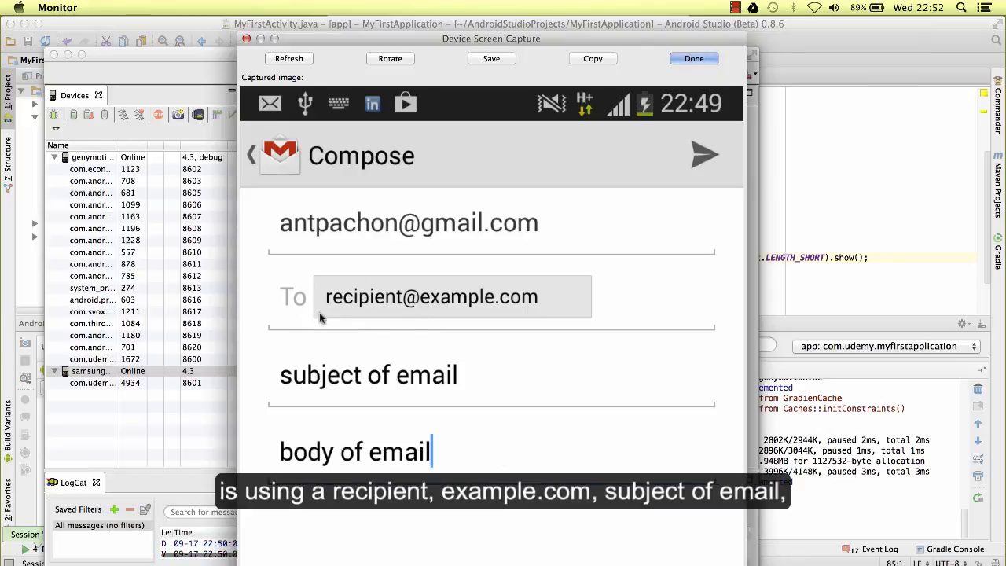
pyautogui.moveTo(453, 315)
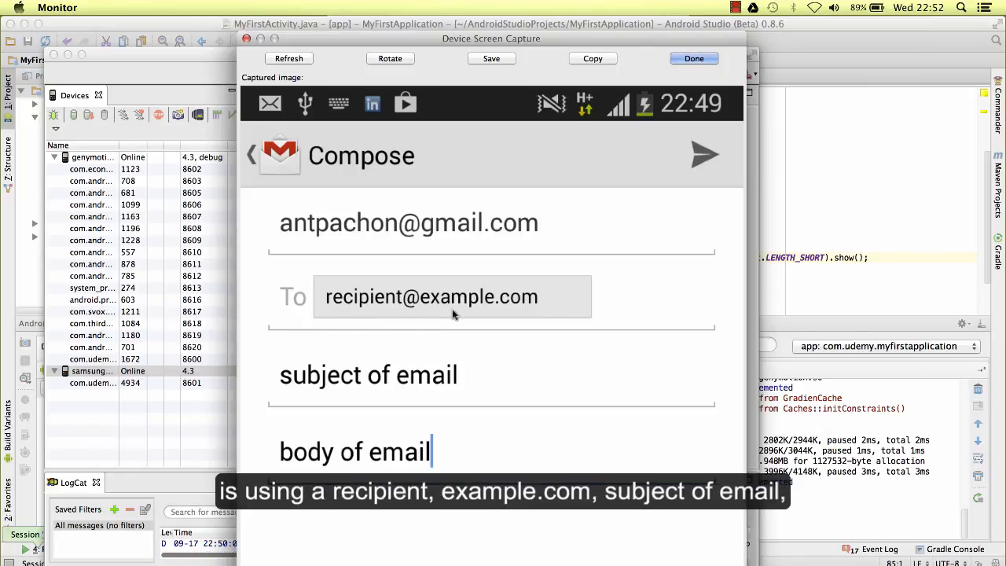
pyautogui.moveTo(449, 393)
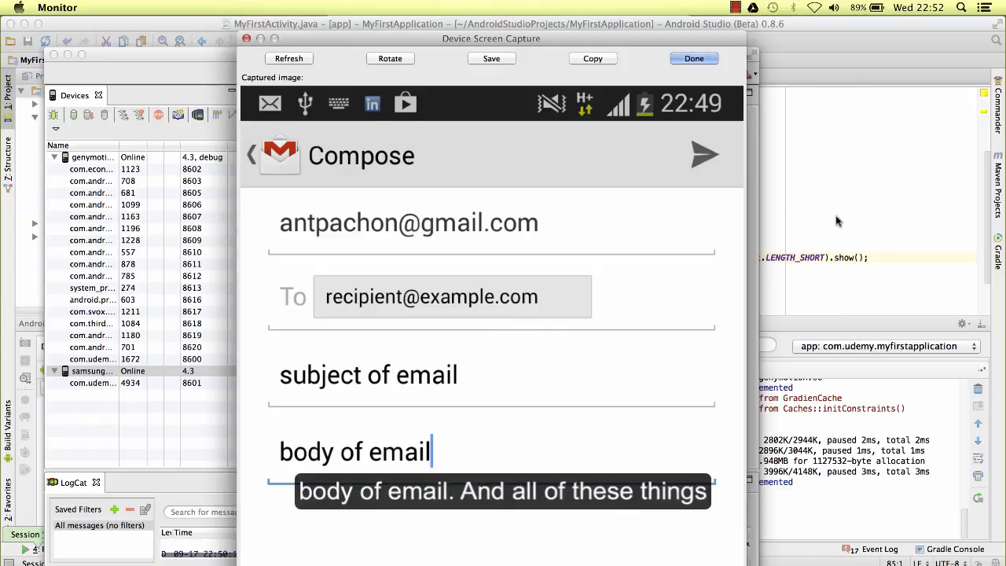
pyautogui.click(693, 58)
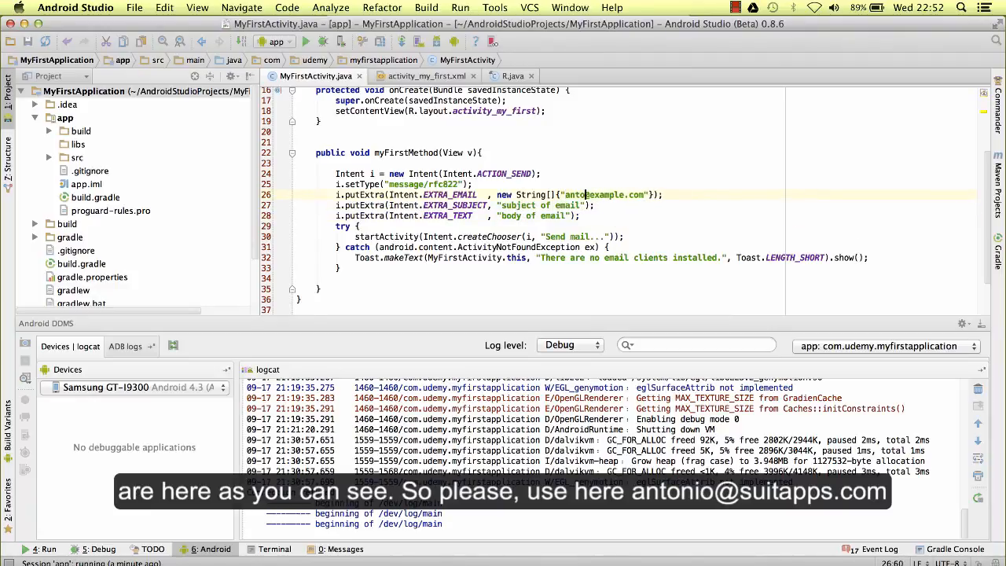
# Replace 'example' with 'suitapps' in the EXTRA_EMAIL recipient address.
pyautogui.doubleClick(619, 194)
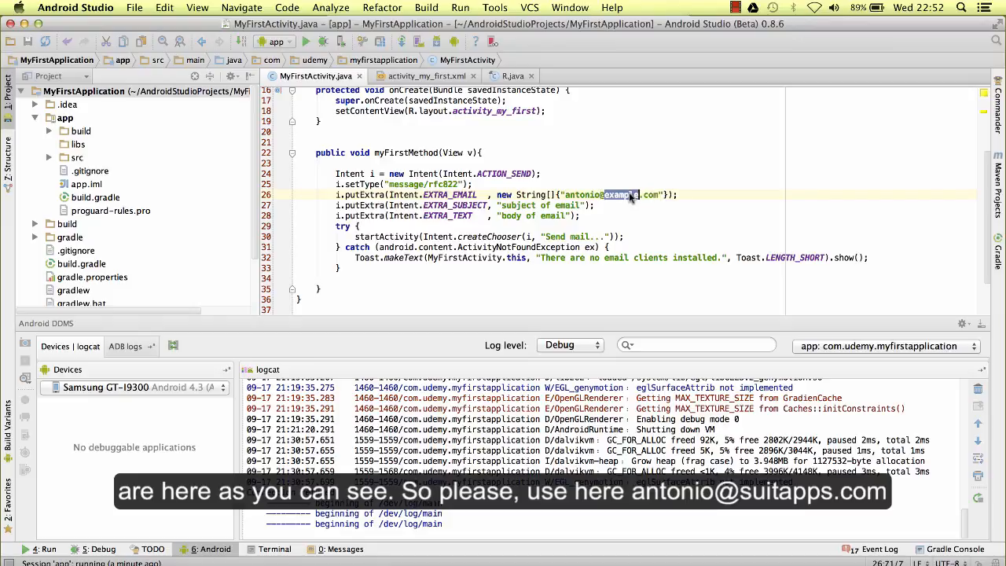
pyautogui.write('suitapps')
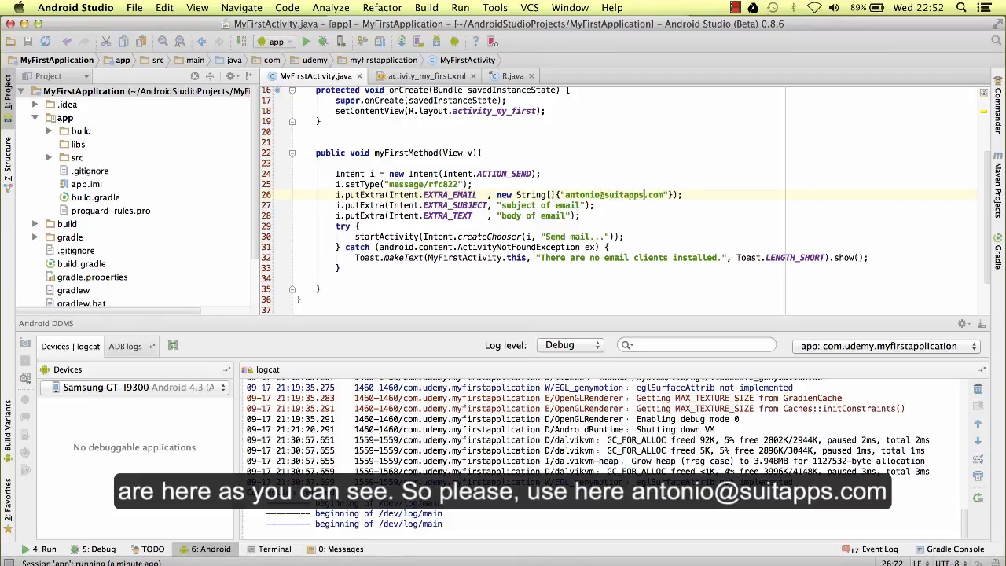